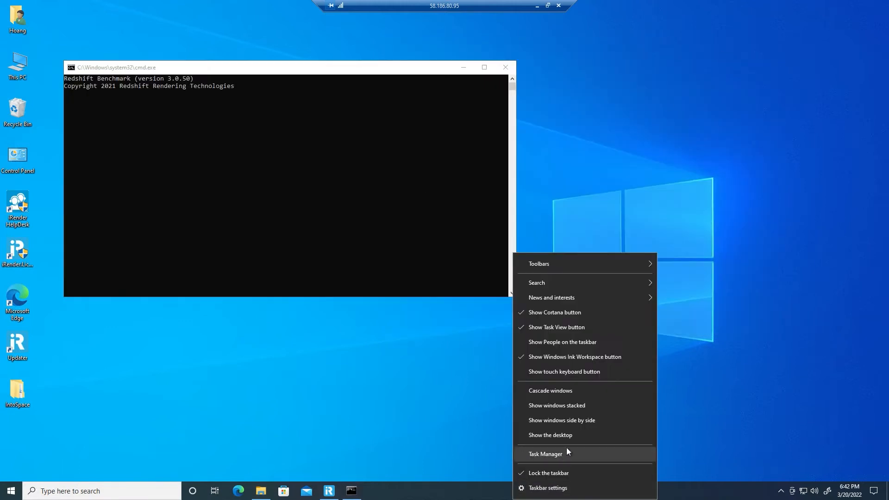
Step: Launch Task Manager from the taskbar to monitor the GPUs during the benchmark
{"action": "left_click", "coordinate": [545, 454]}
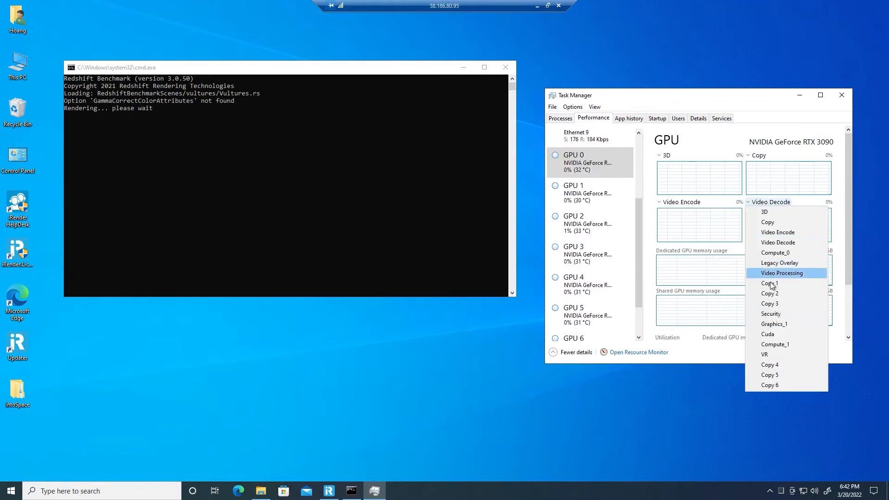
Step: Switch the GPU engine graphs from Video Decode to Cuda for several RTX 3090s
{"action": "left_click", "coordinate": [768, 334]}
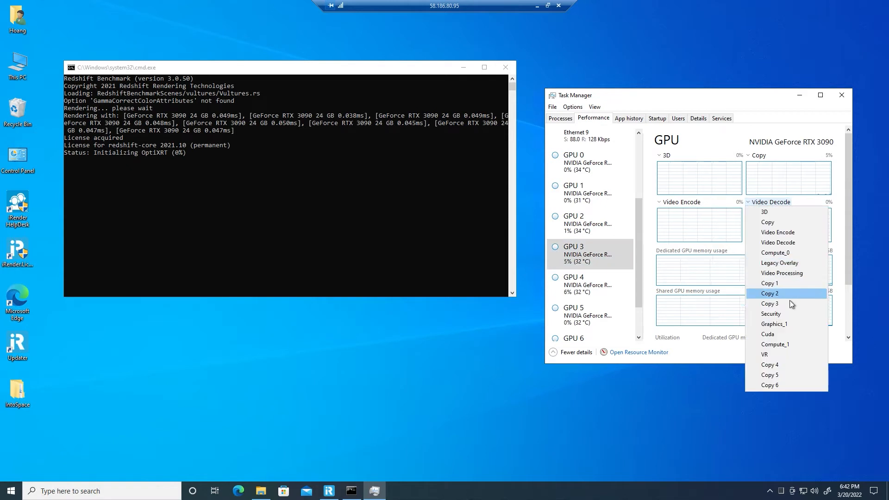
{"action": "left_click", "coordinate": [768, 334]}
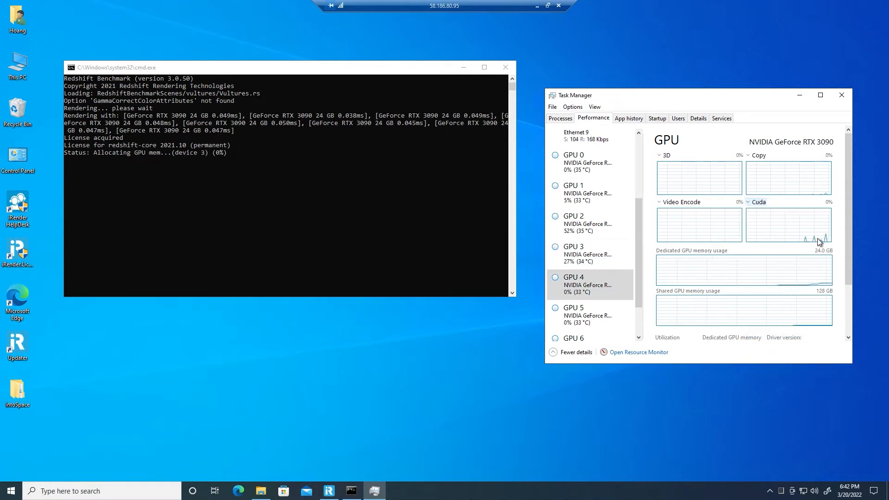
{"action": "left_click", "coordinate": [759, 202]}
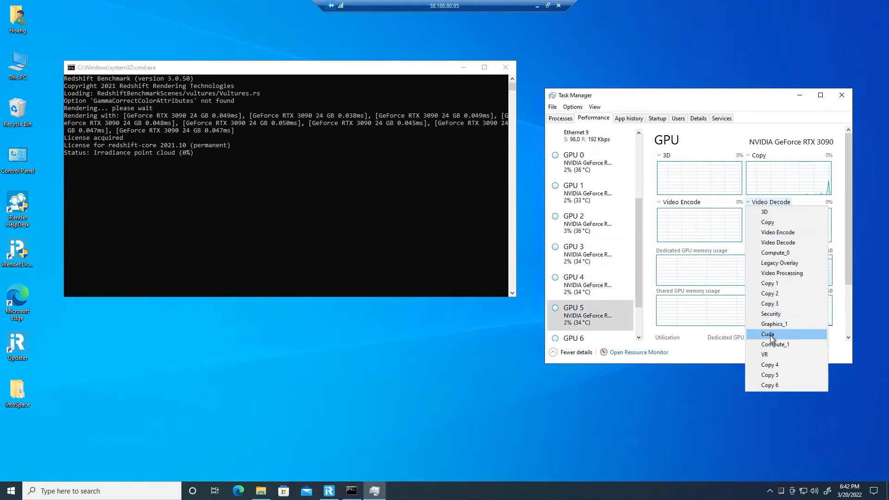
{"action": "left_click", "coordinate": [768, 334]}
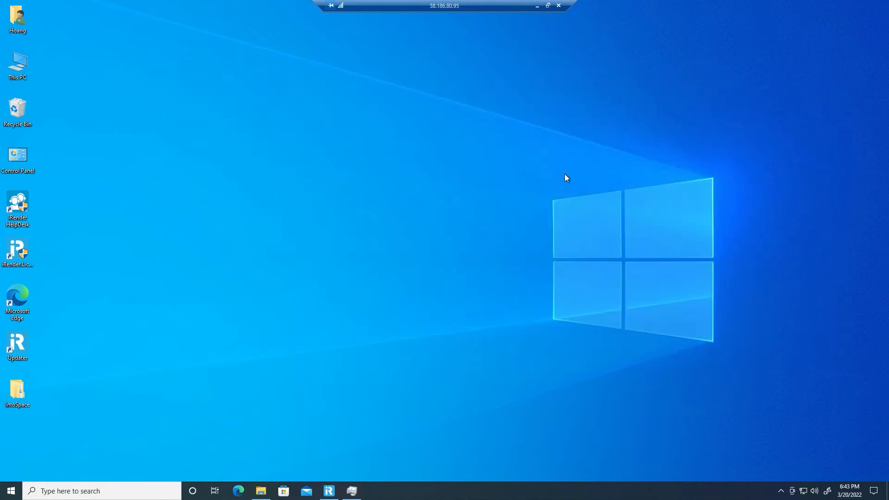
Step: View redshiftBenchmarkOutput.png from the Redshift bin folder in Photos, showing 28 seconds
{"action": "left_click", "coordinate": [260, 491]}
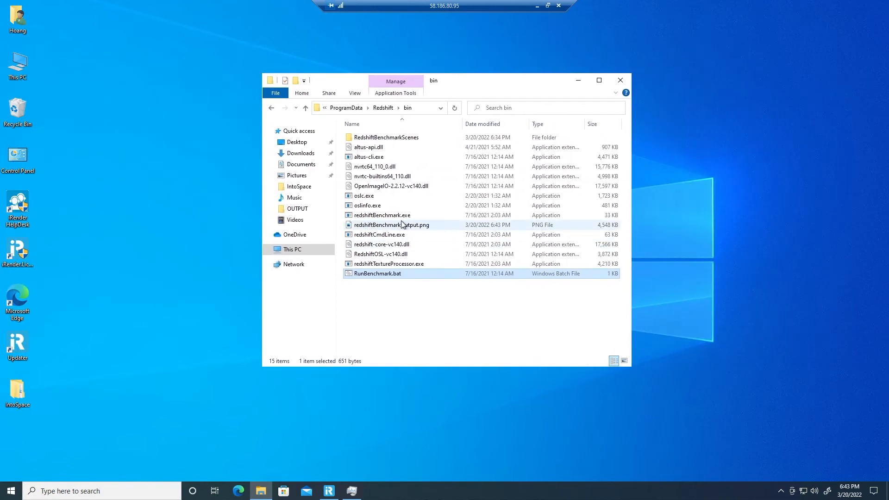
{"action": "double_click", "coordinate": [390, 225]}
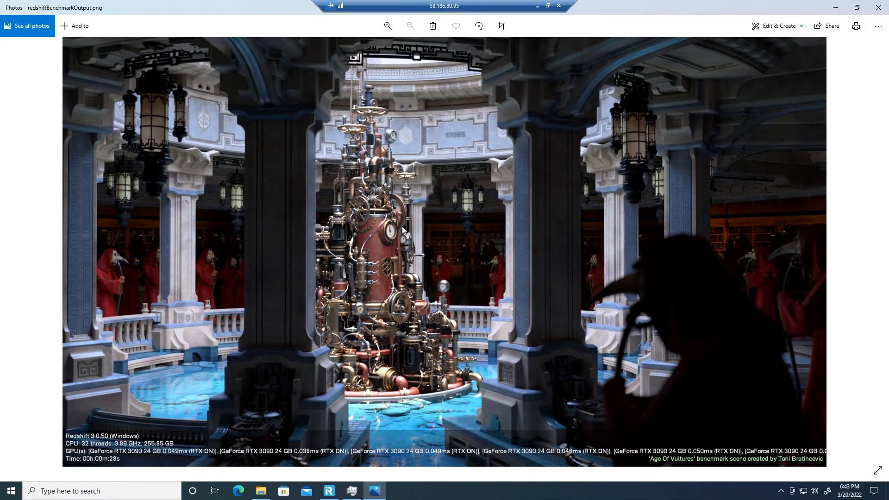